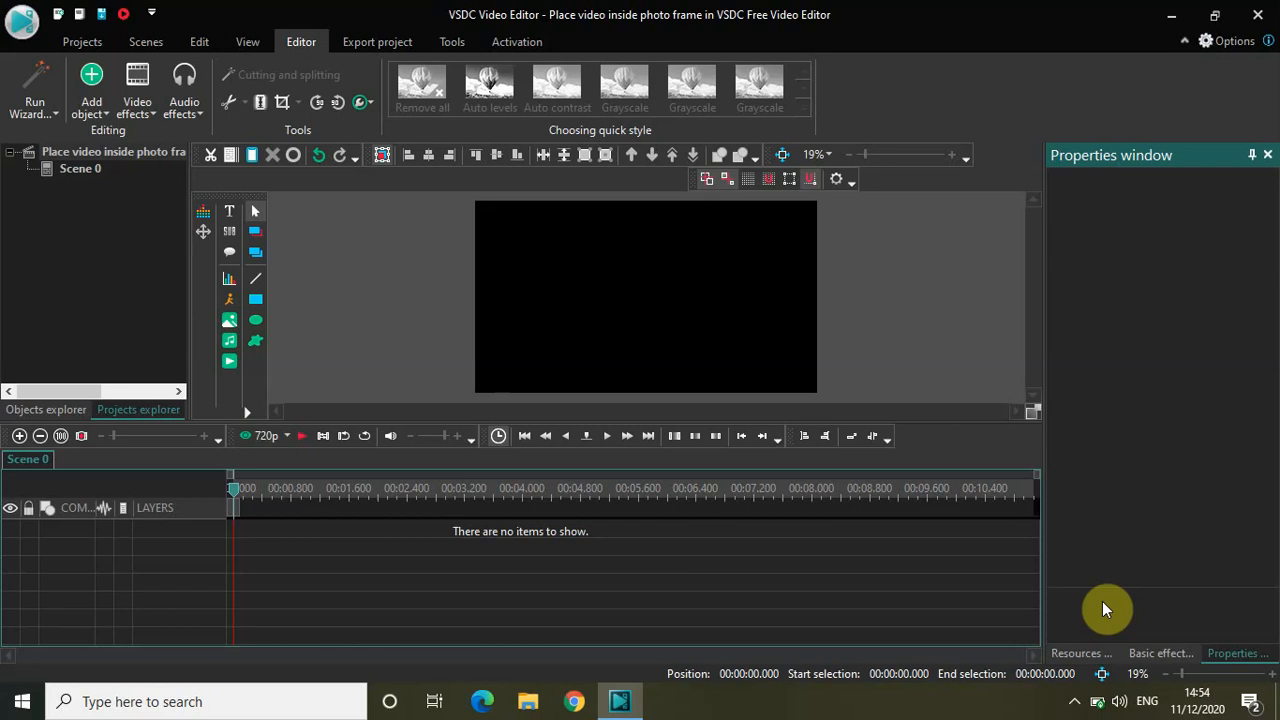
mouse_move(748, 378)
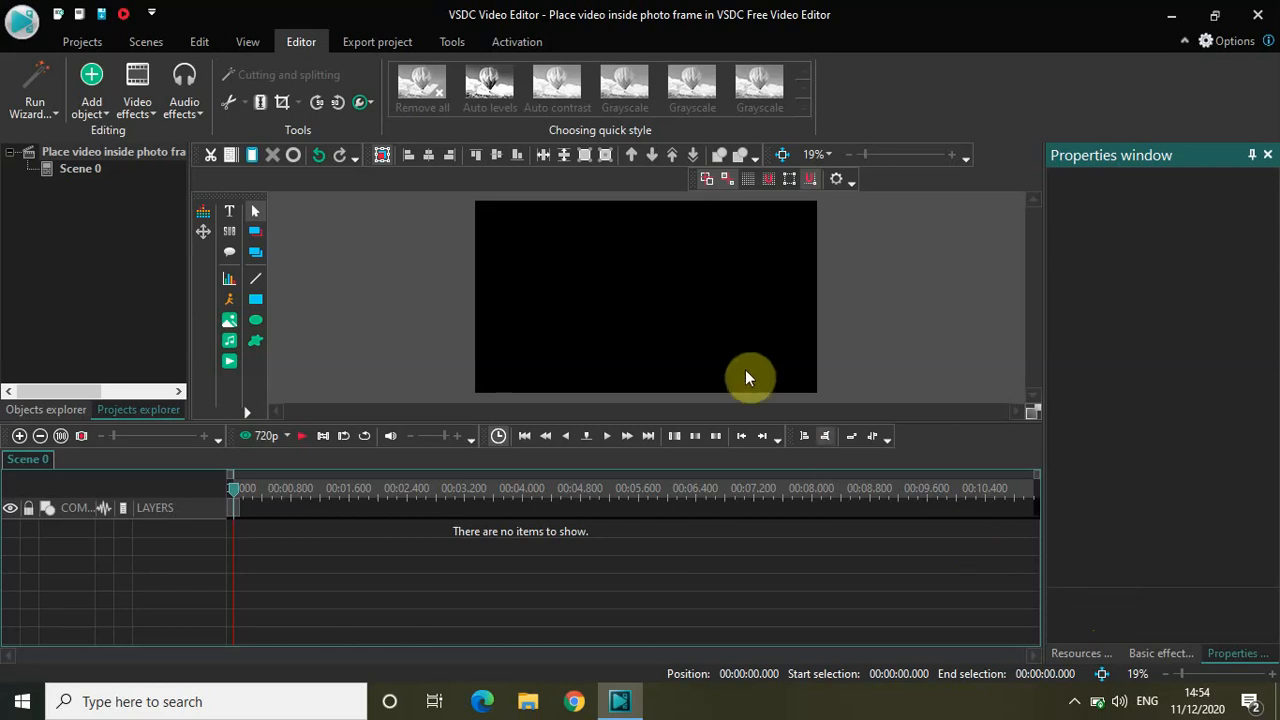
mouse_move(228, 320)
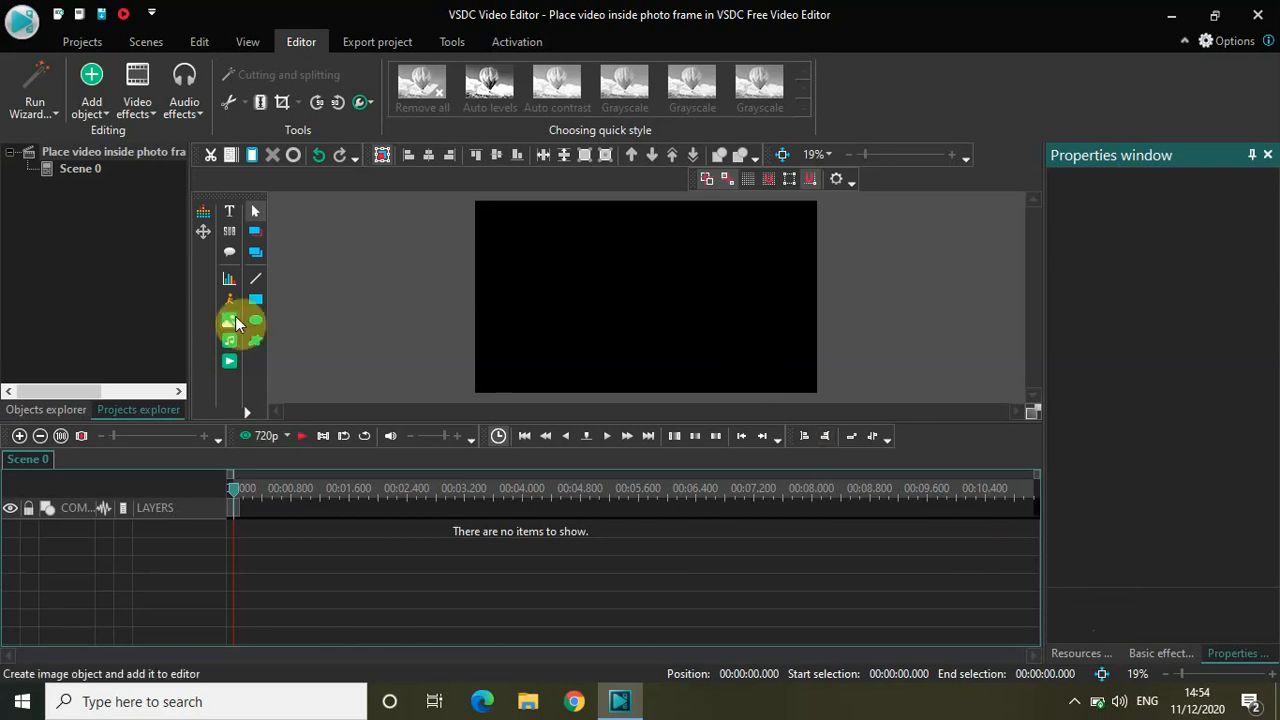
mouse_move(372, 340)
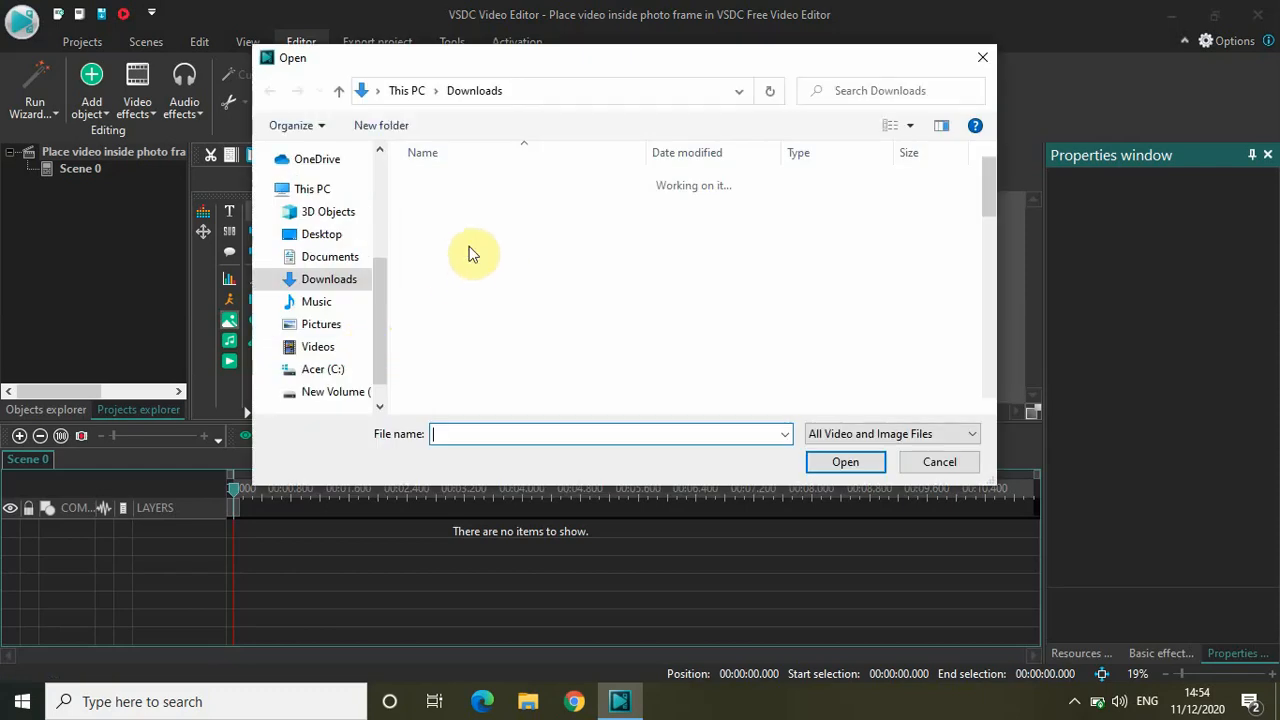
- Load the Photo Frame image from Downloads and accept its default object position
left_click(458, 244)
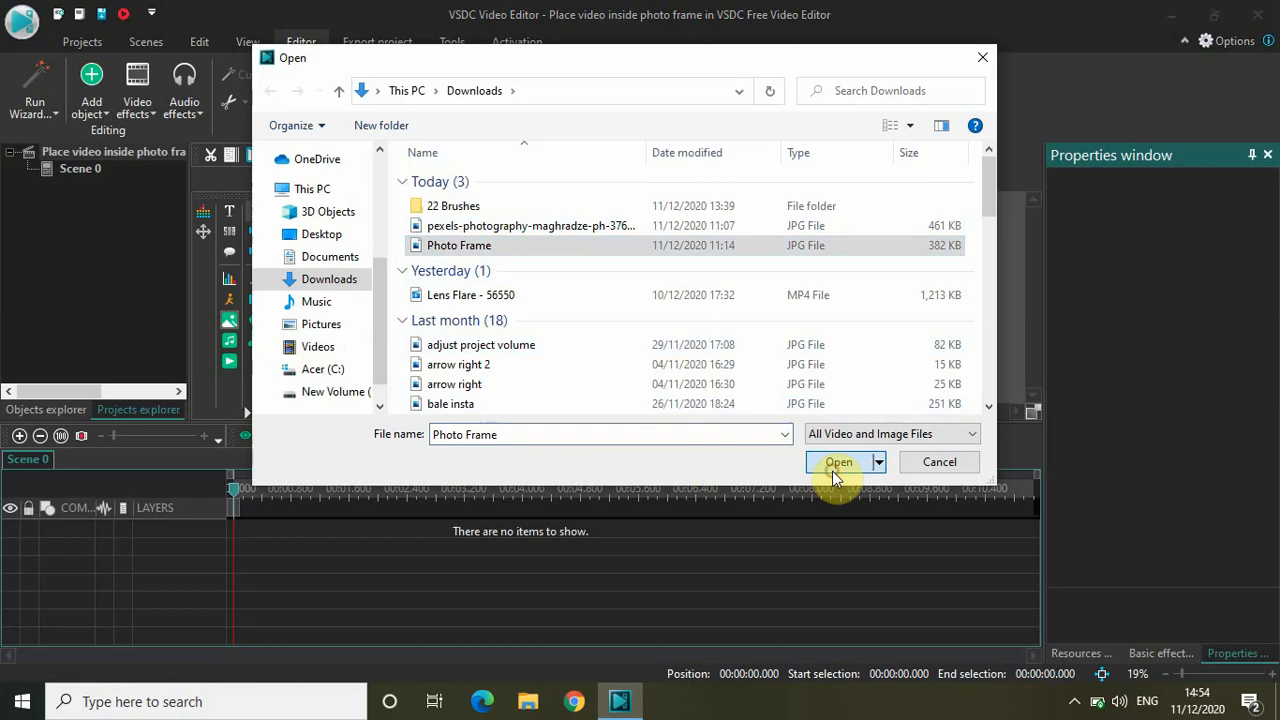
left_click(838, 462)
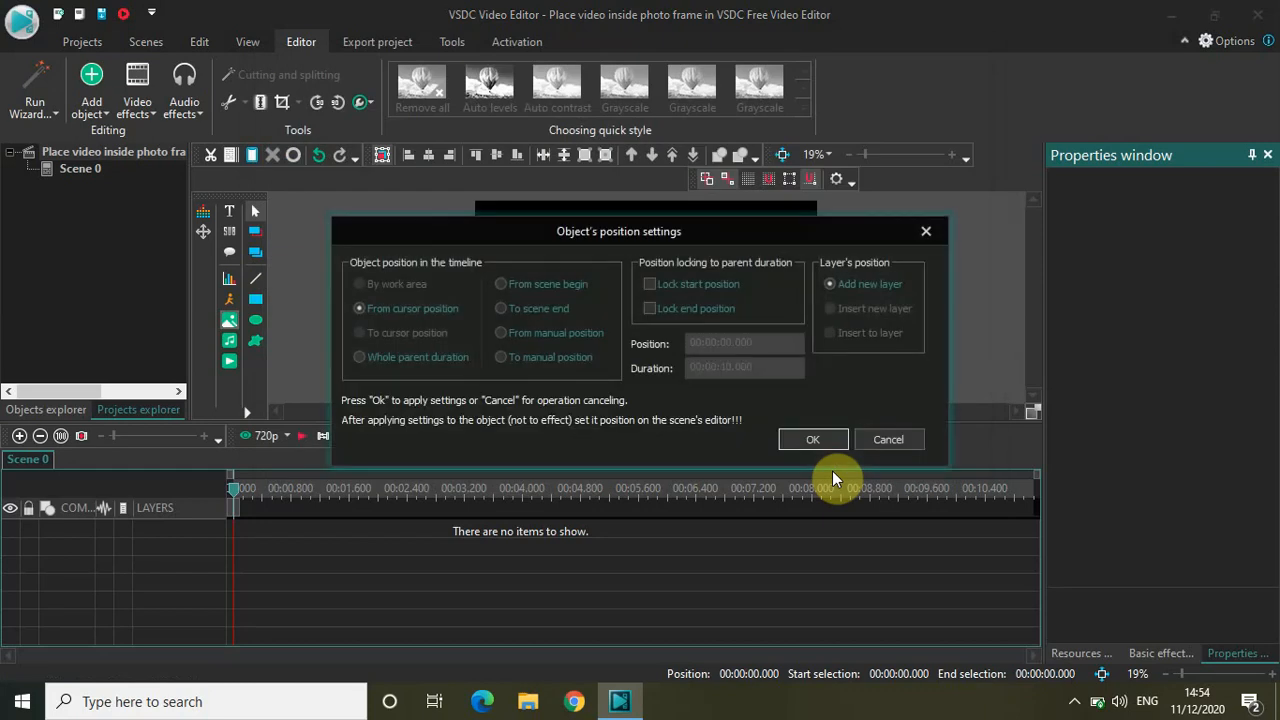
left_click(812, 440)
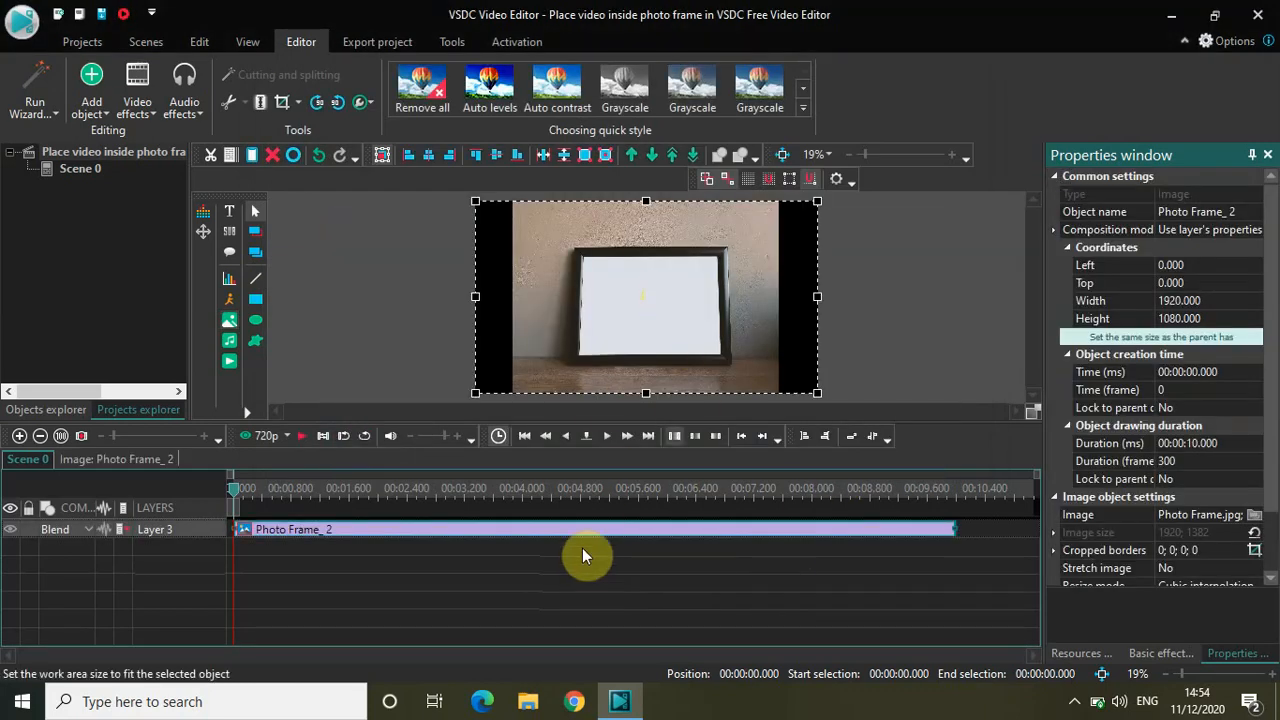
mouse_move(576, 568)
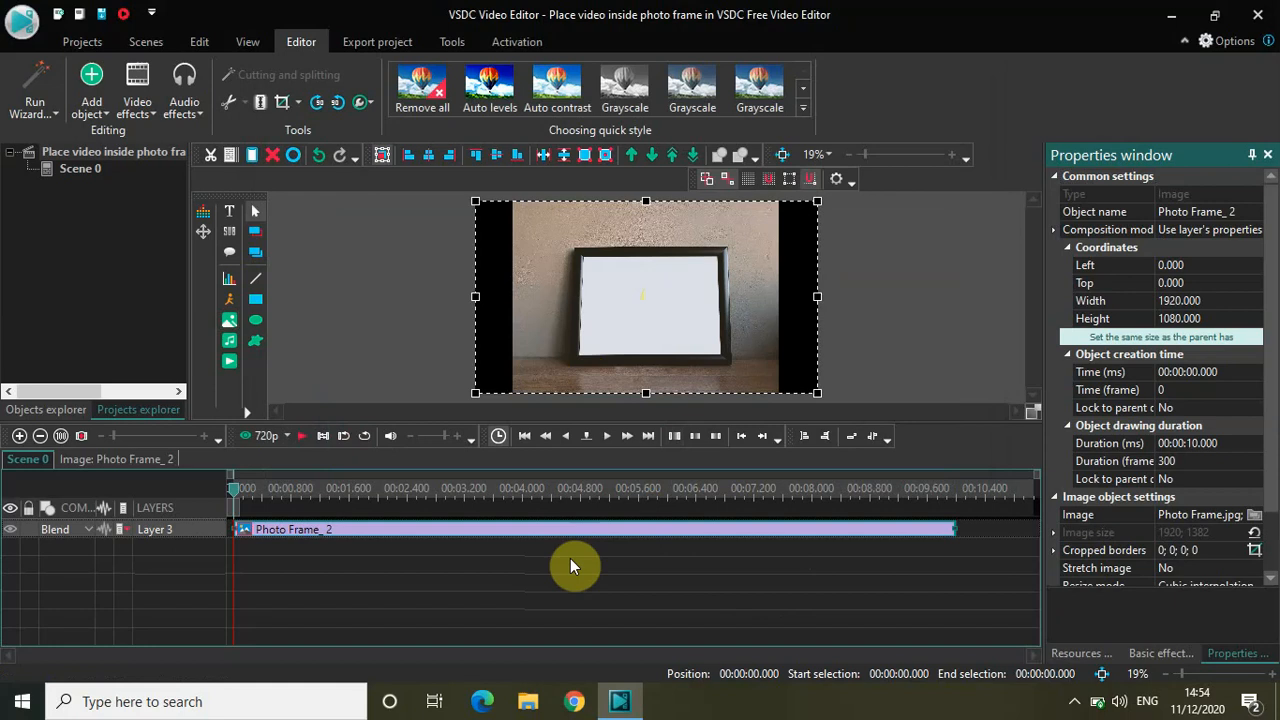
mouse_move(622, 338)
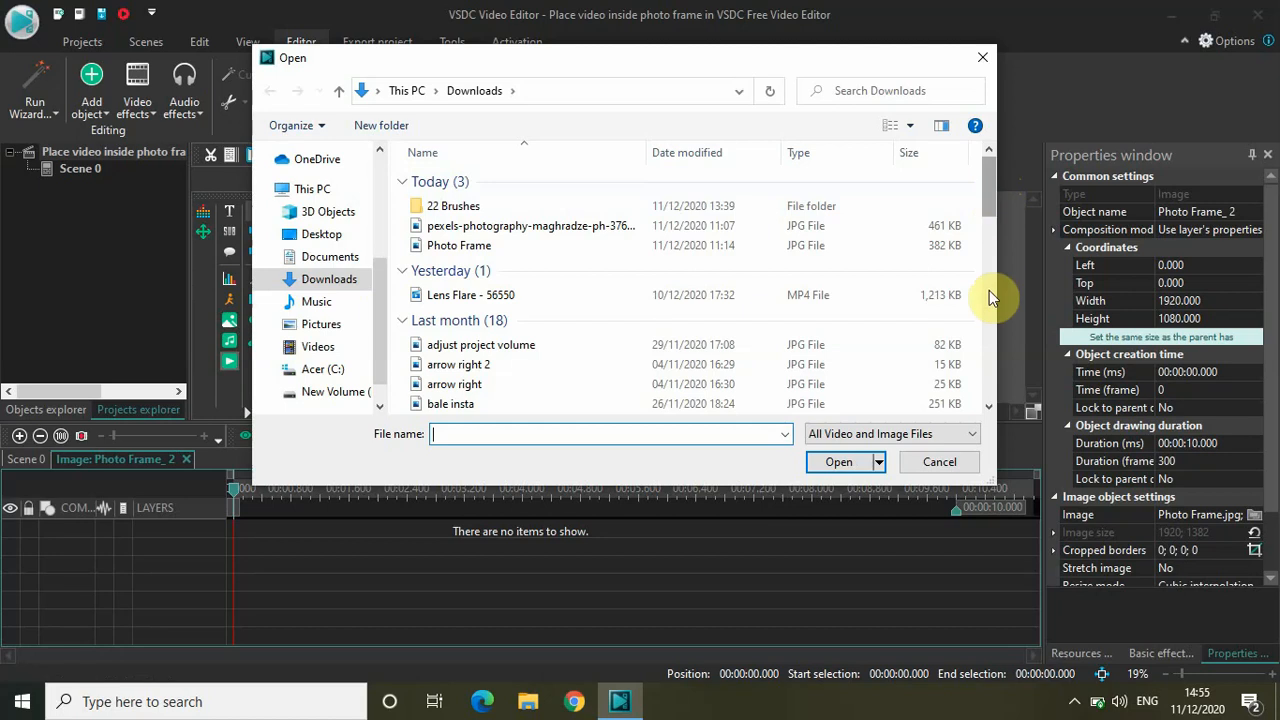
- Load the Car Demo video file onto a layer above the photo frame
scroll("down", 3)
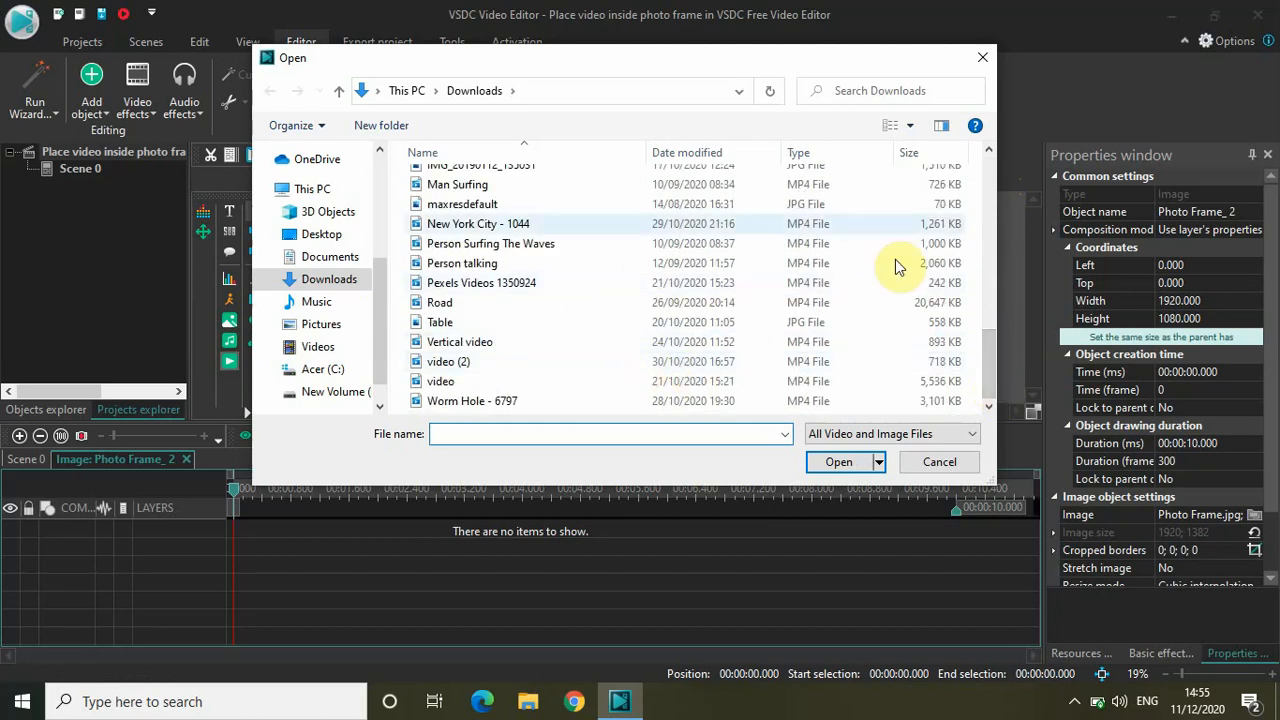
scroll("up", 3)
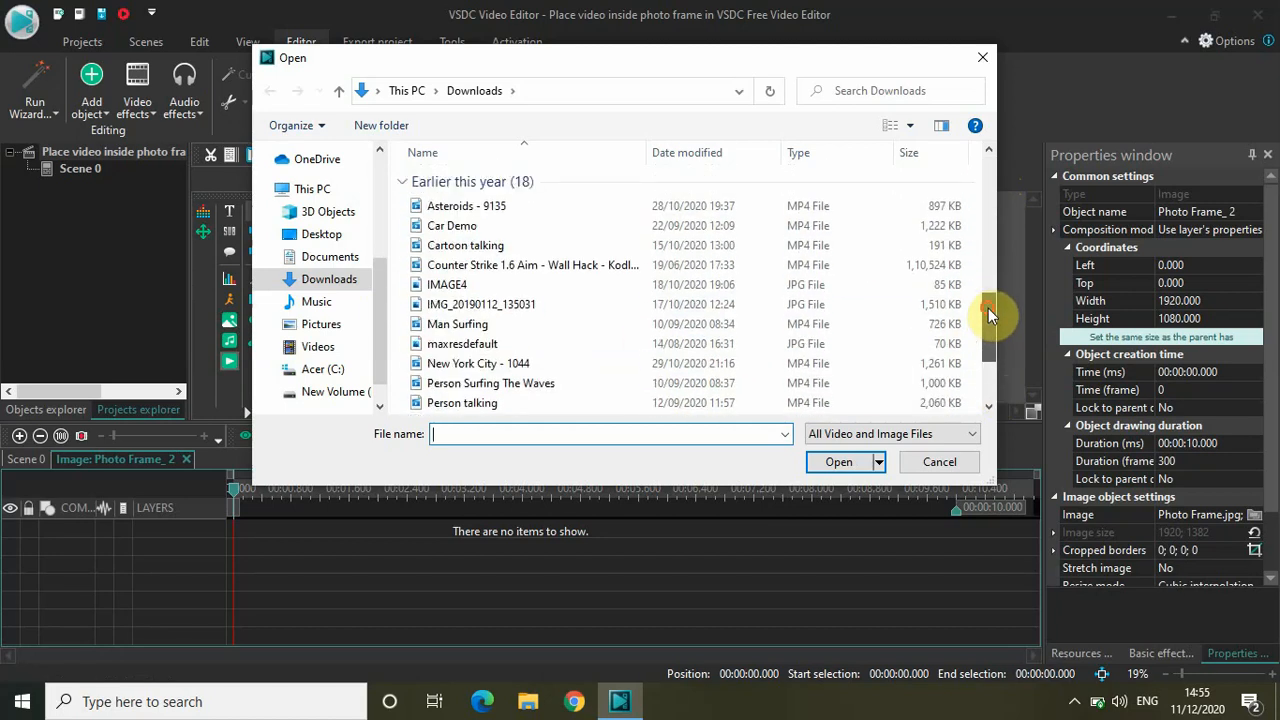
left_click(452, 224)
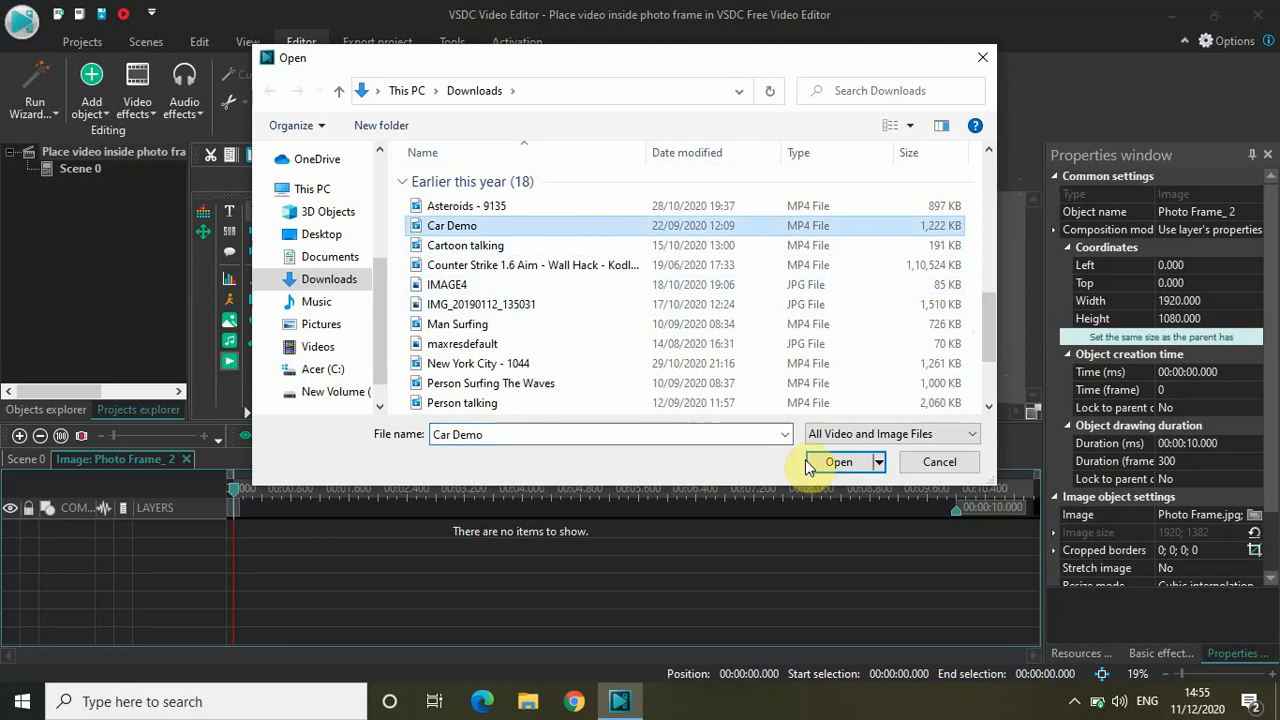
left_click(840, 460)
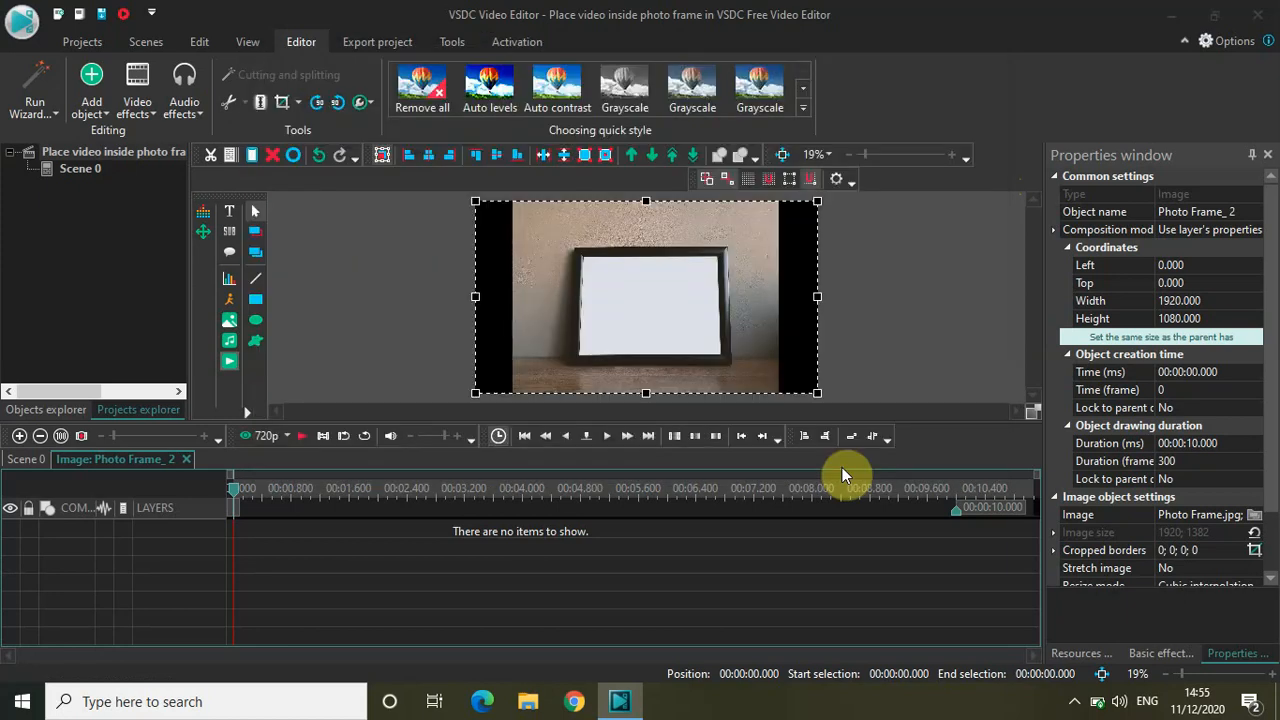
mouse_move(824, 444)
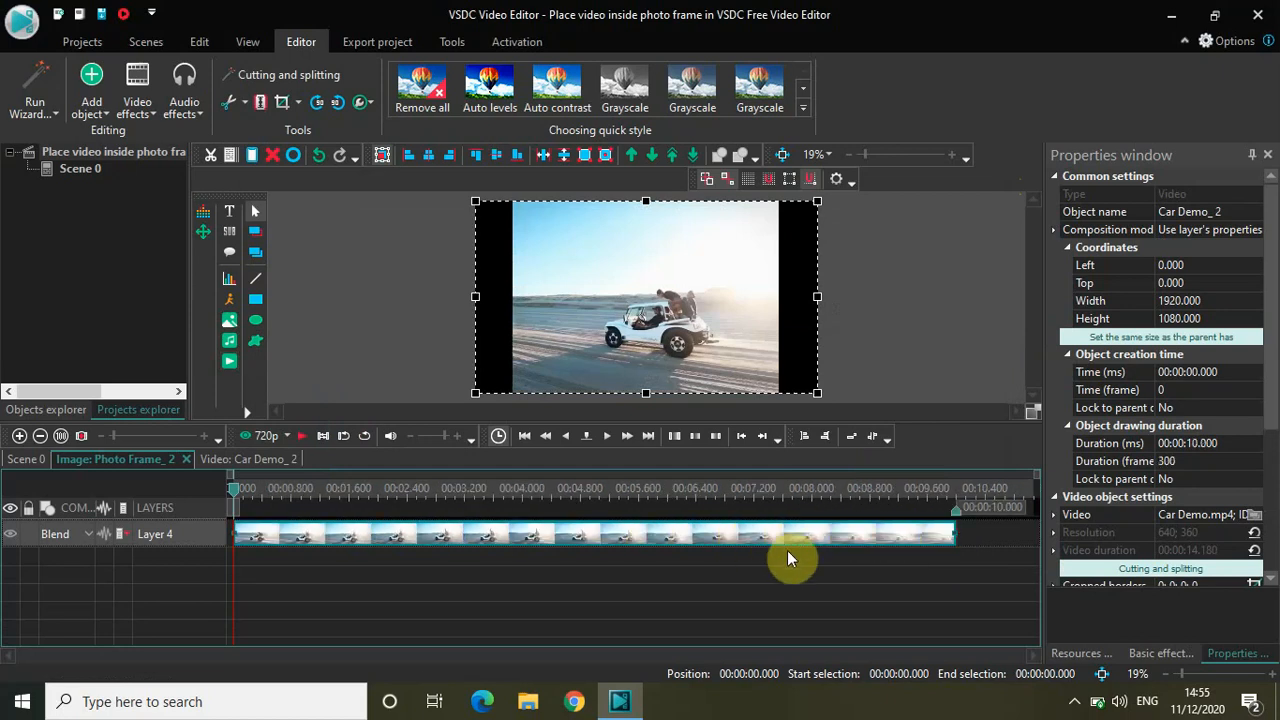
mouse_move(672, 552)
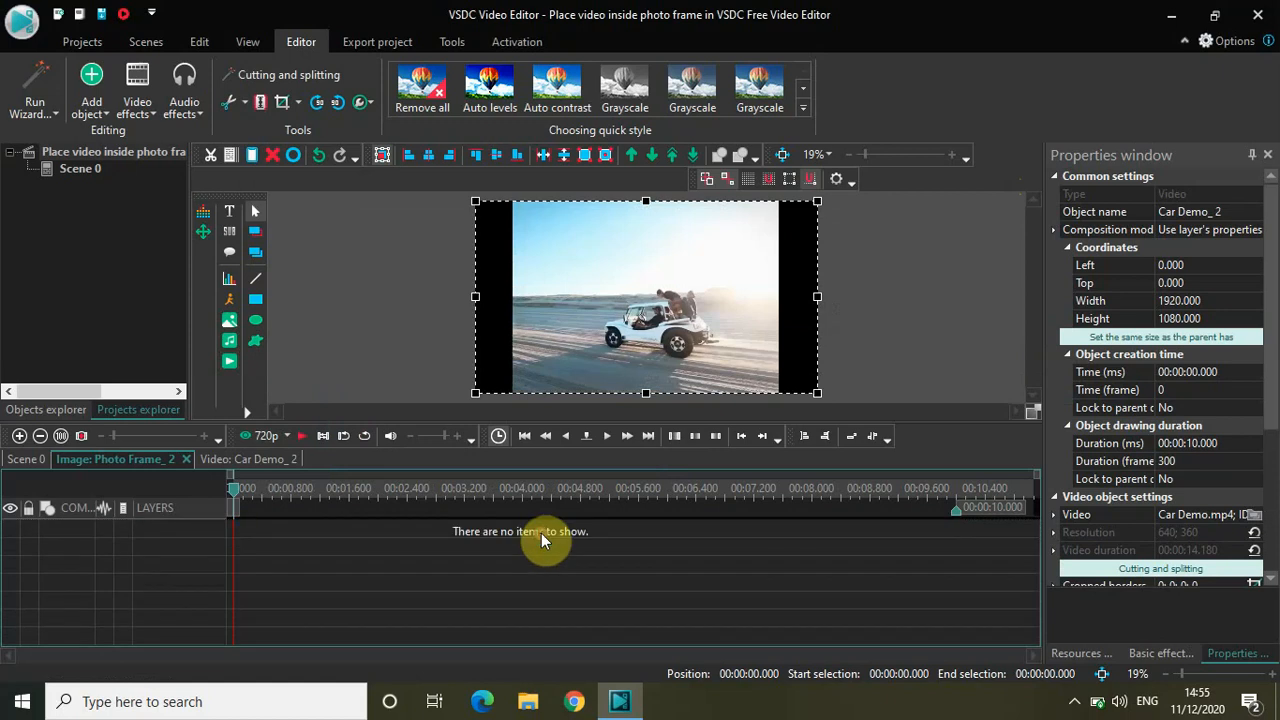
- Add a Crop transform effect to the car video with its default timeline position
left_click(136, 90)
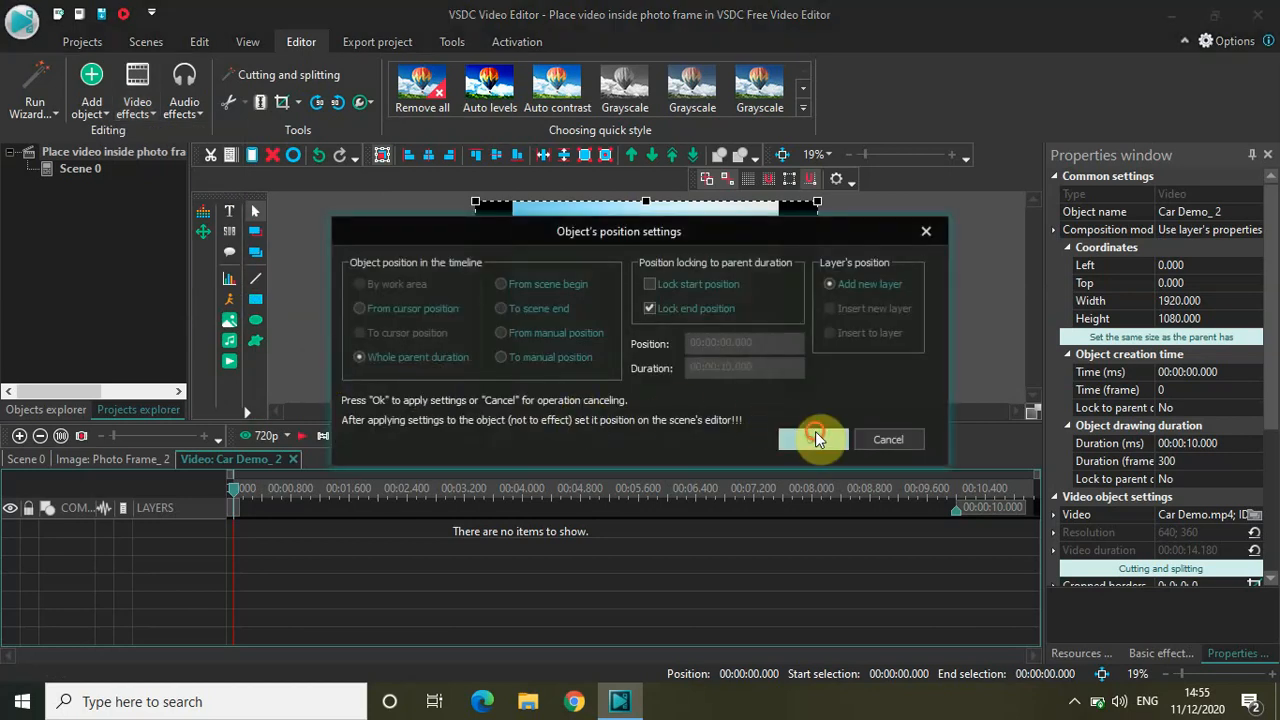
left_click(812, 440)
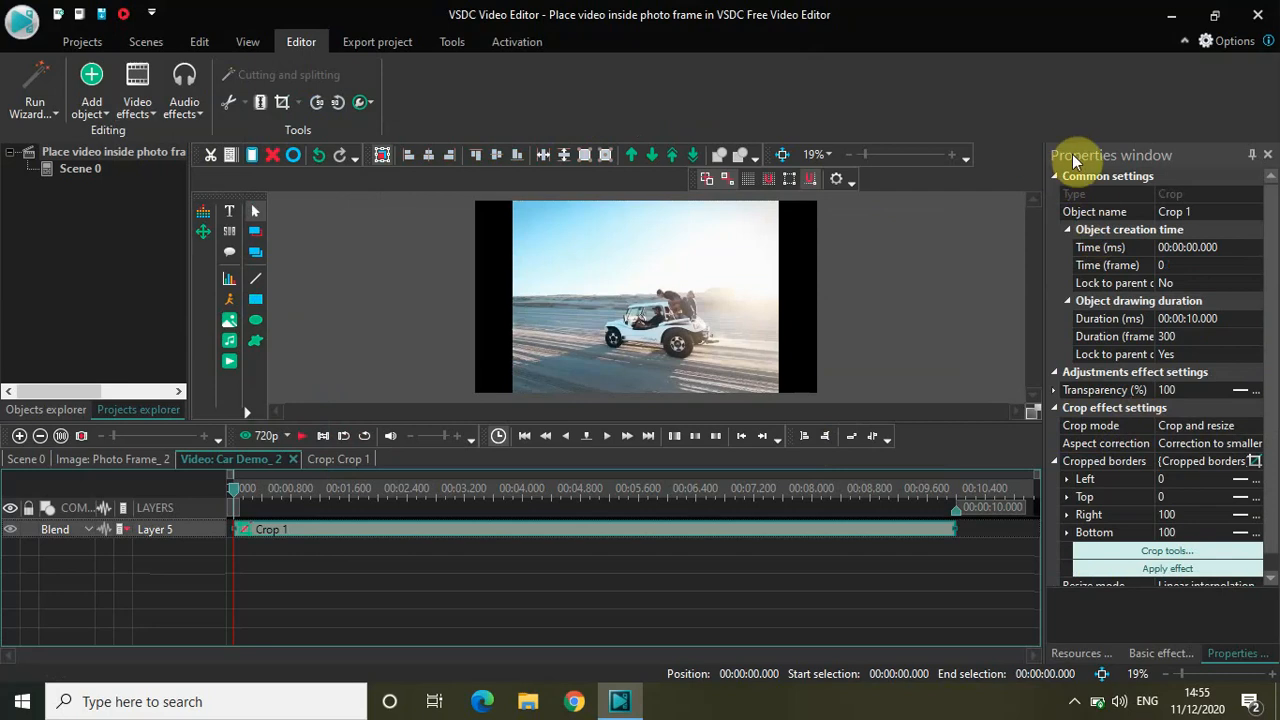
mouse_move(1076, 436)
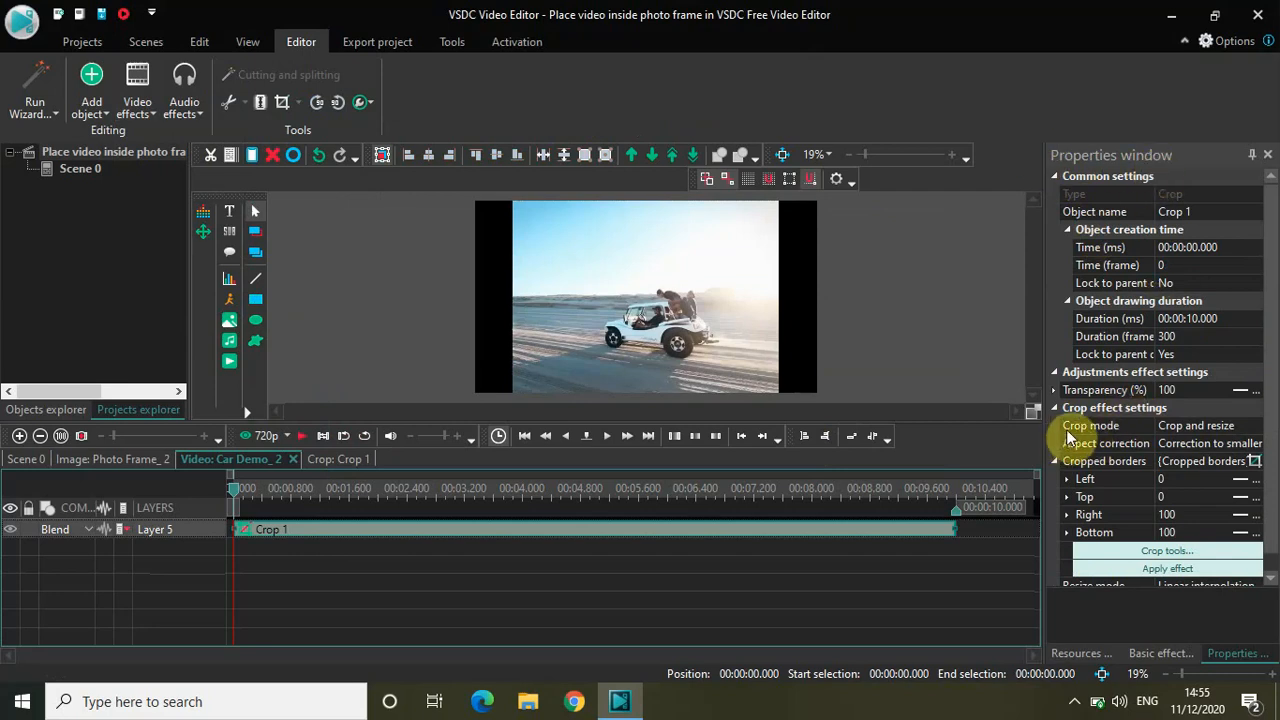
mouse_move(1200, 442)
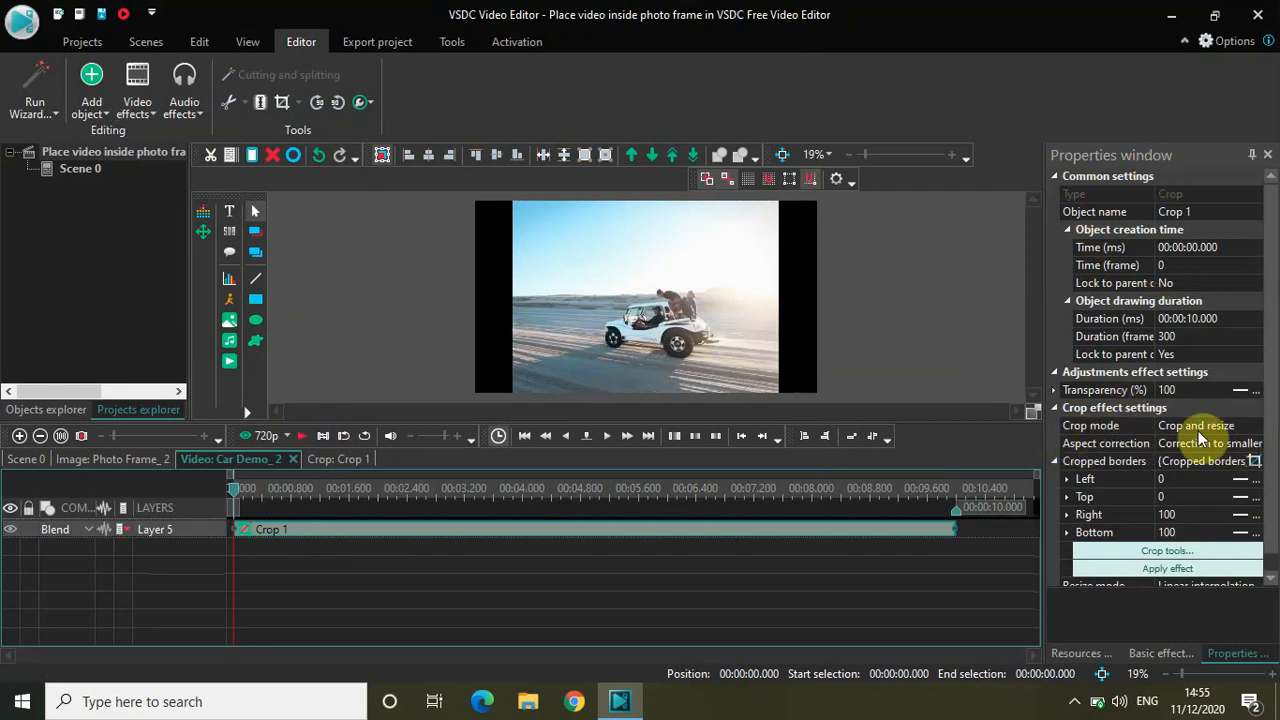
mouse_move(1256, 430)
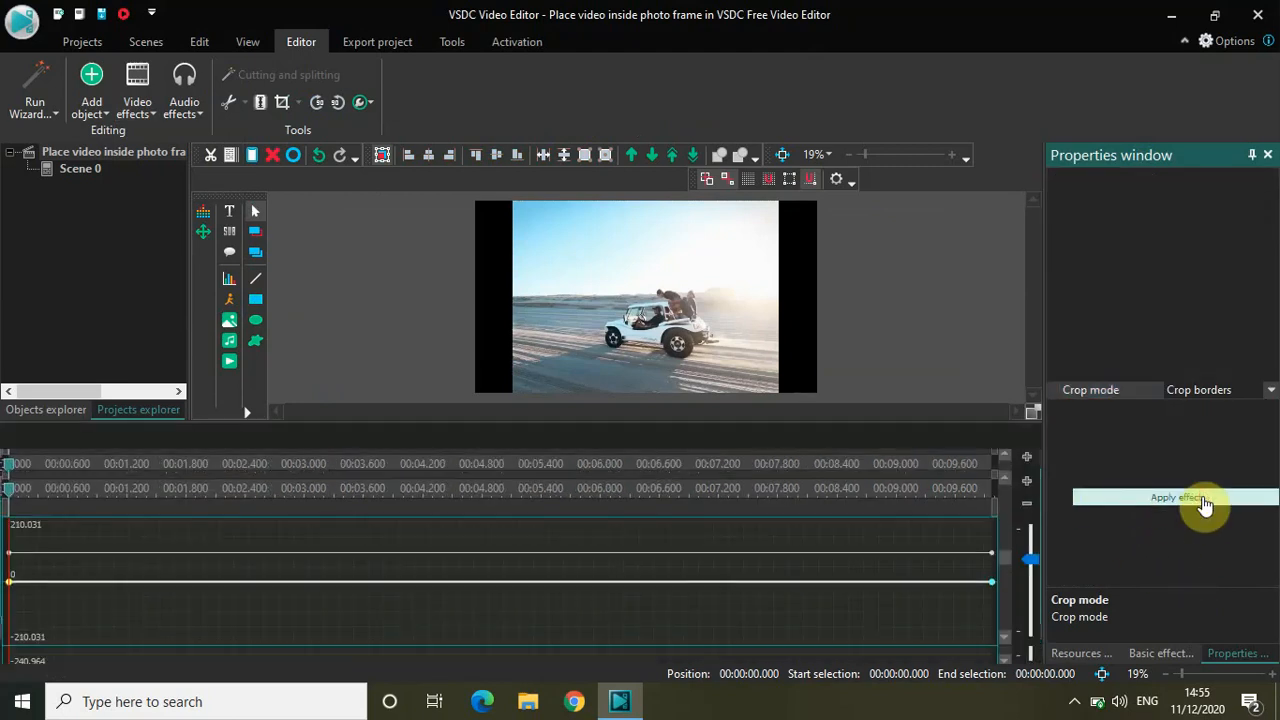
- Apply Crop borders mode and drag the crop edges to fit the frame's white area
left_click(1176, 496)
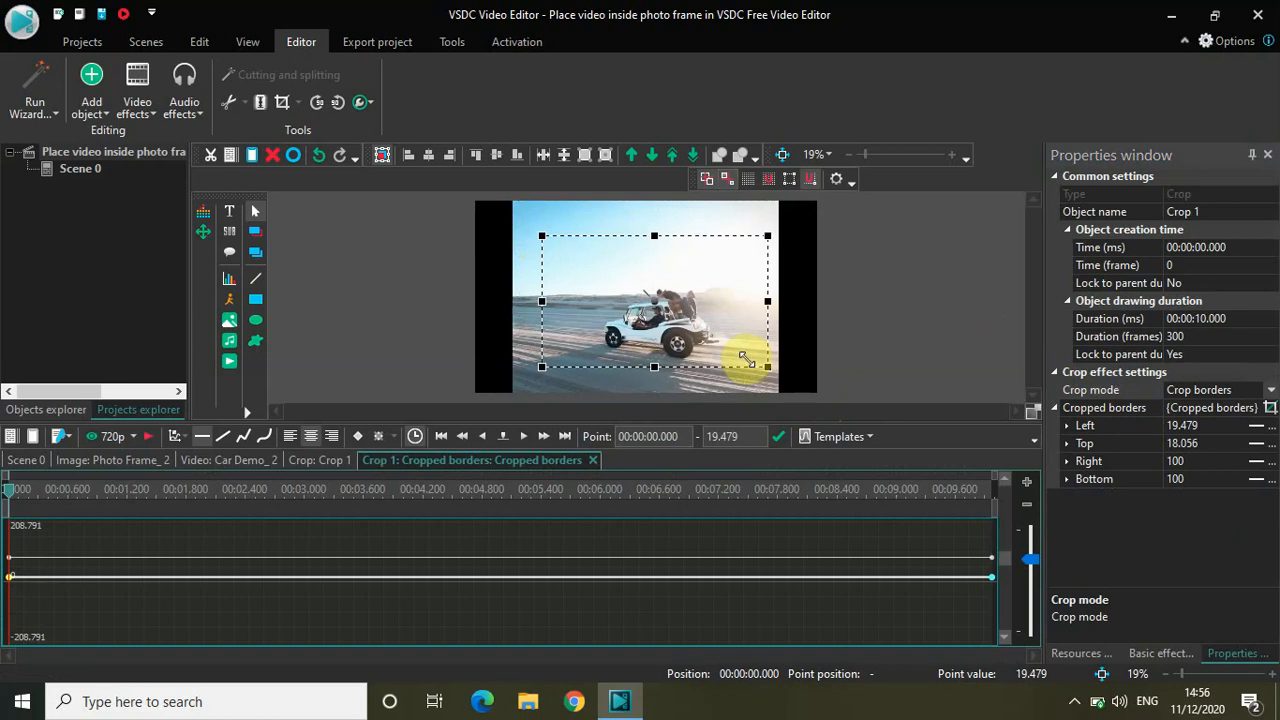
left_click_drag(768, 368, 746, 356)
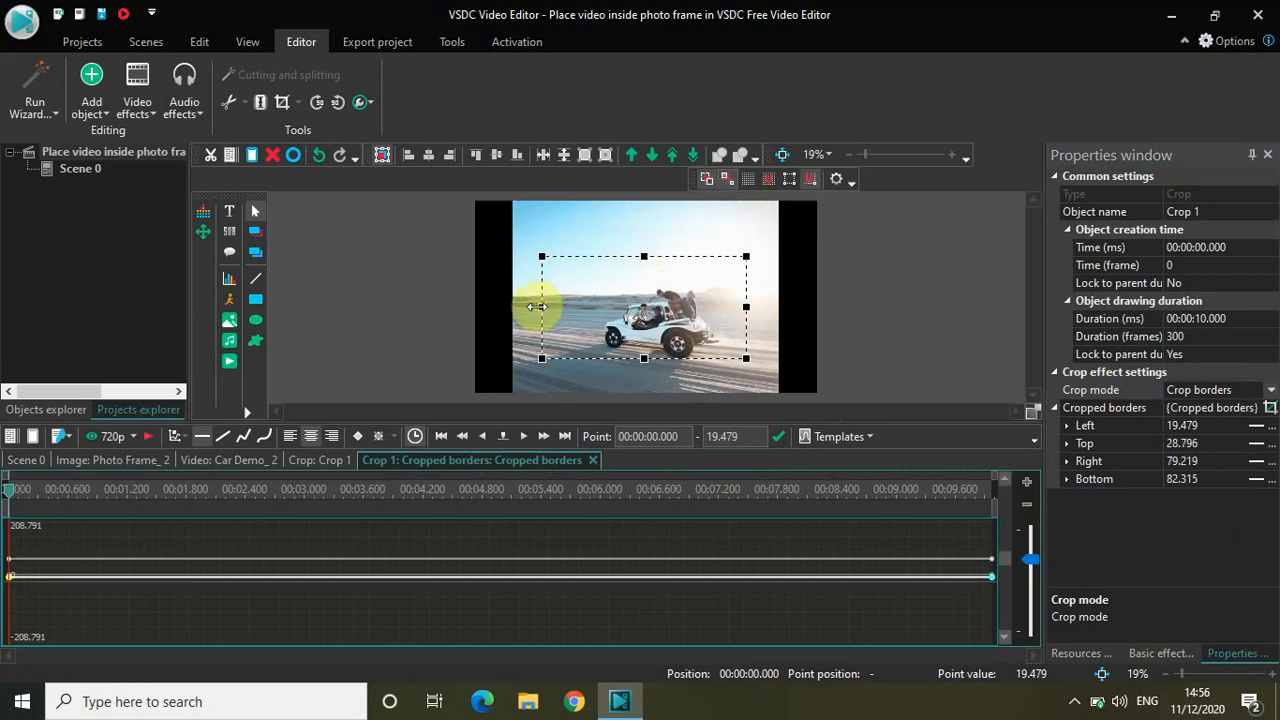
mouse_move(544, 316)
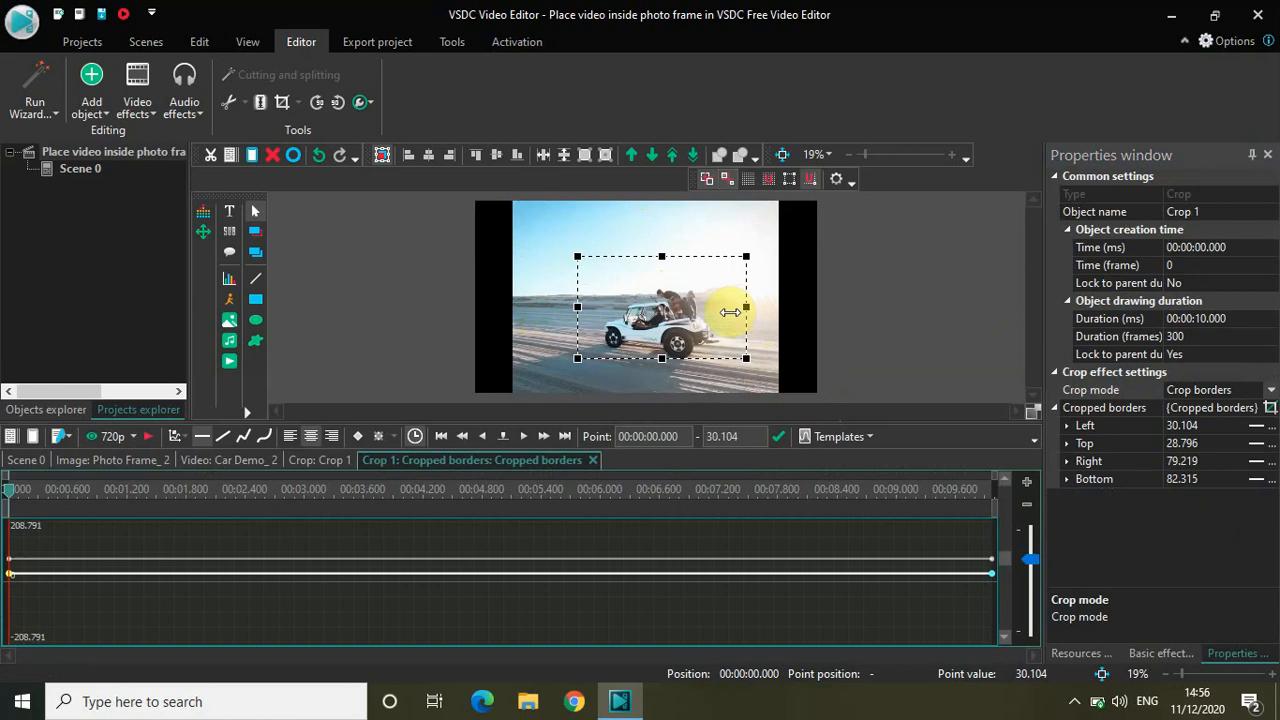
left_click_drag(744, 308, 720, 308)
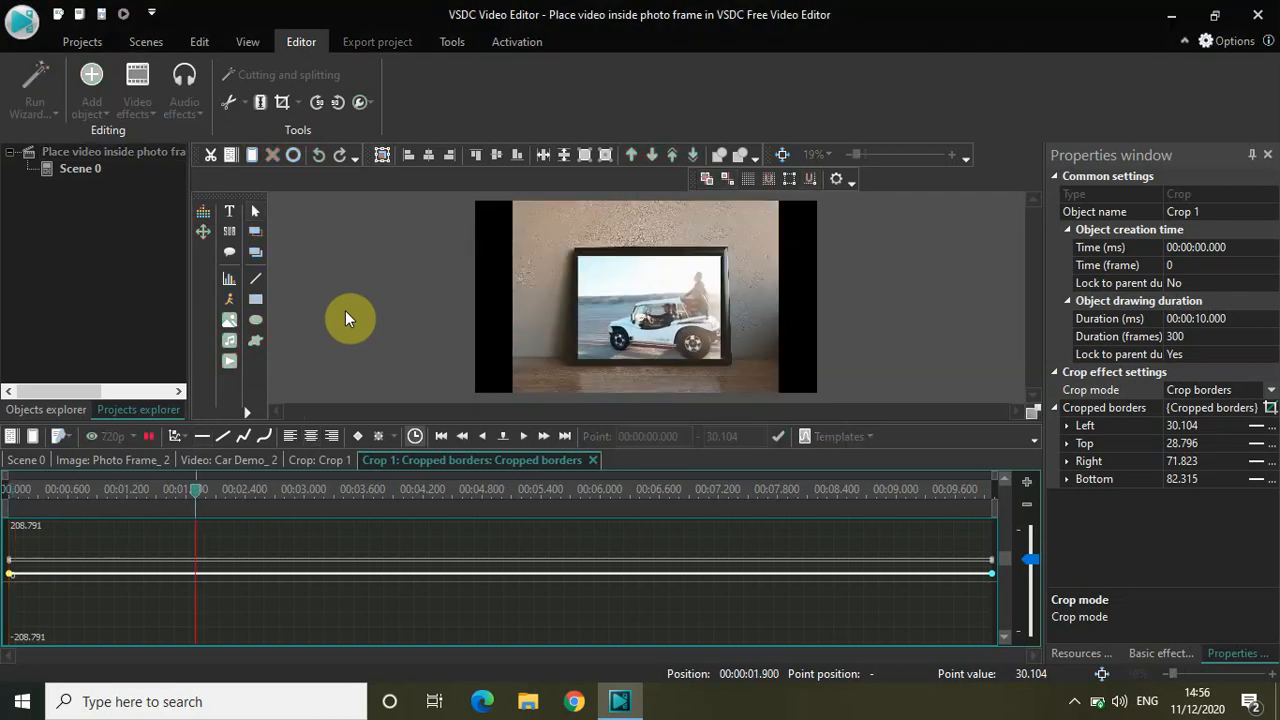
- Play and stop a preview of the framed clip, then reopen Car Demo's Crop 1 effect
left_click(396, 488)
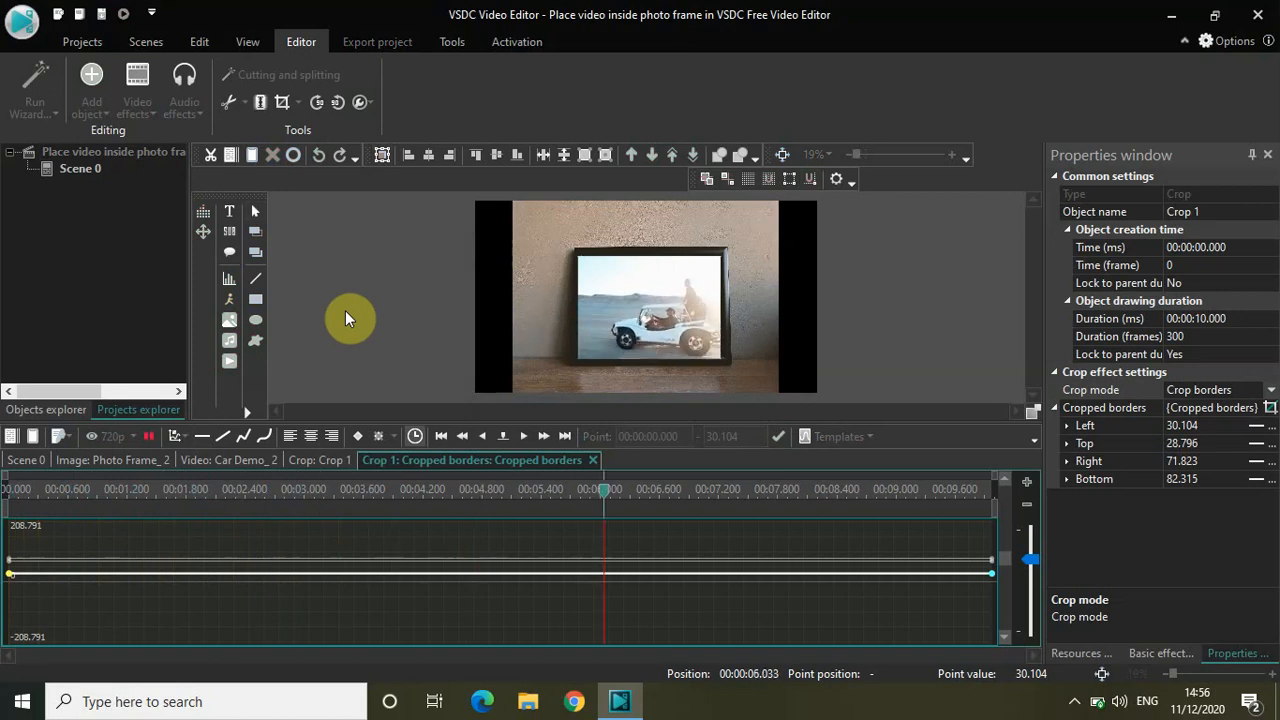
left_click(794, 488)
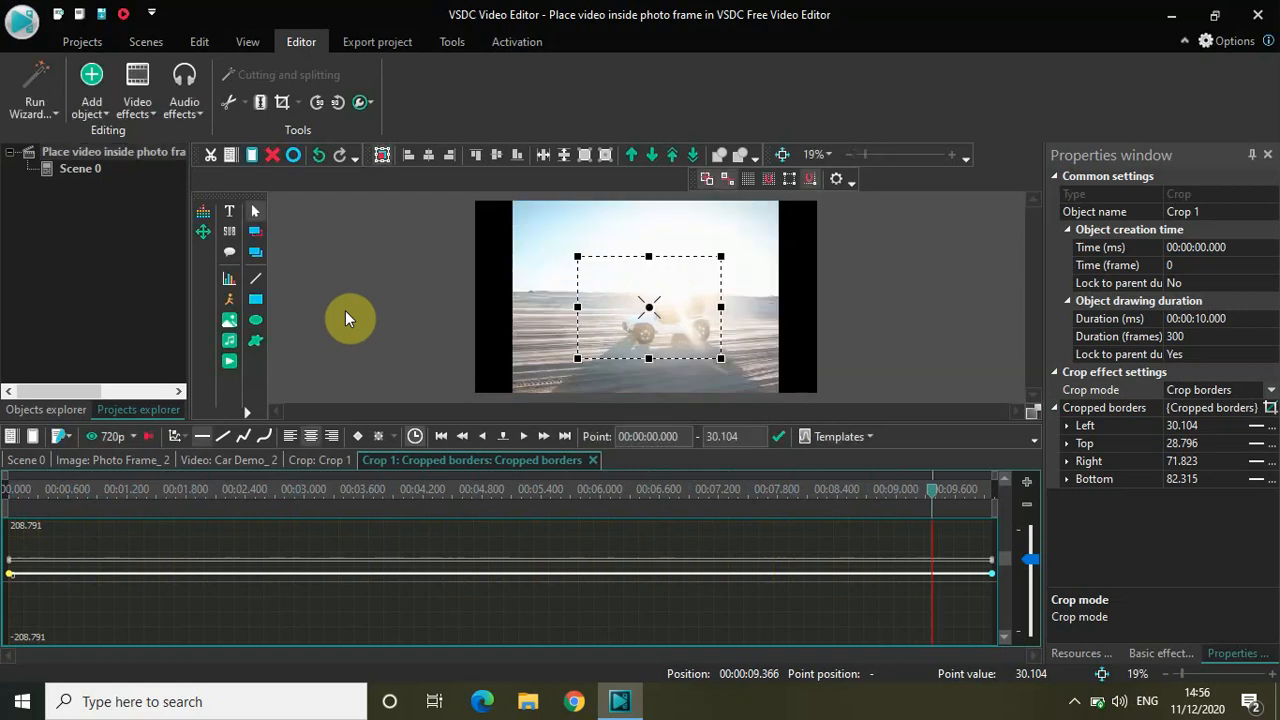
mouse_move(92, 408)
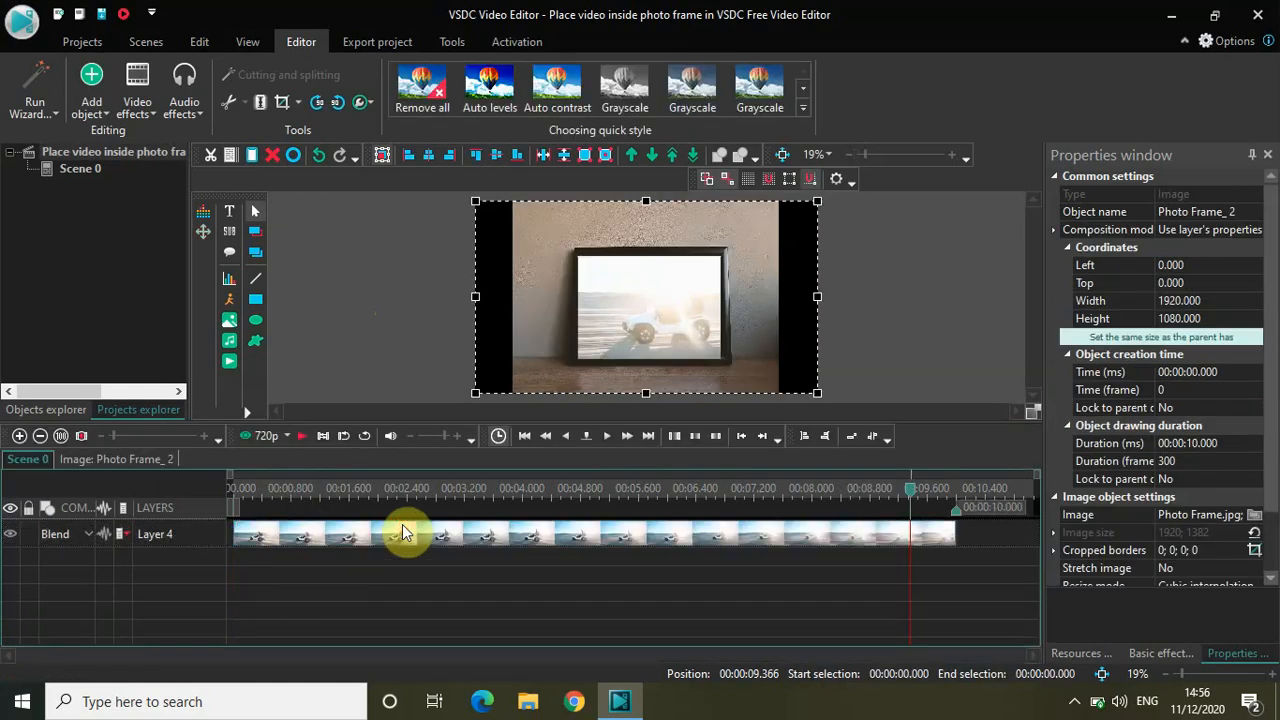
left_click(460, 536)
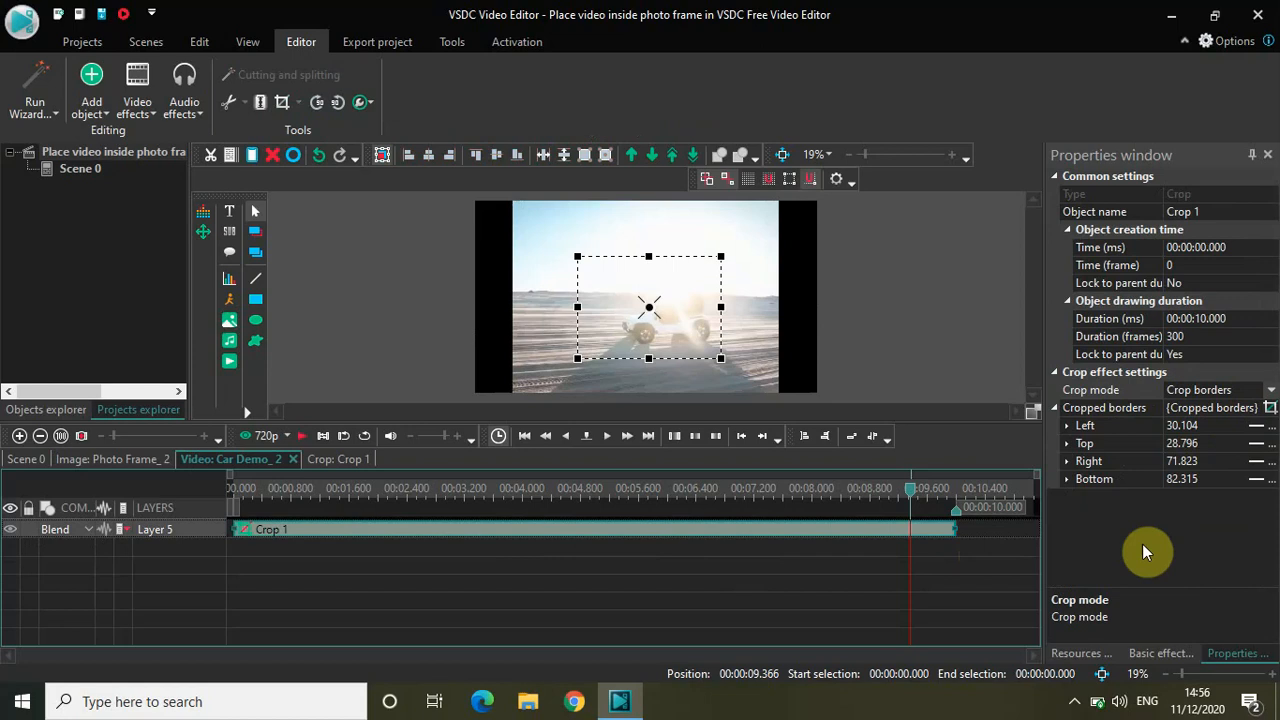
mouse_move(936, 616)
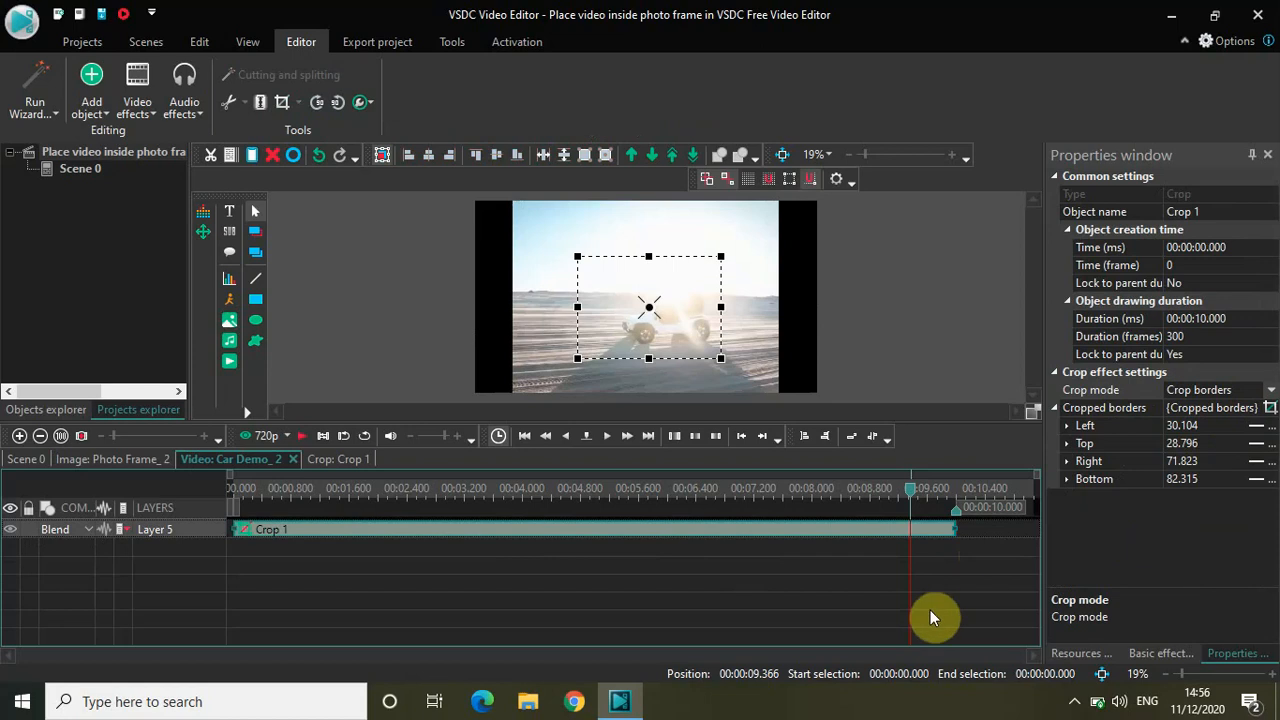